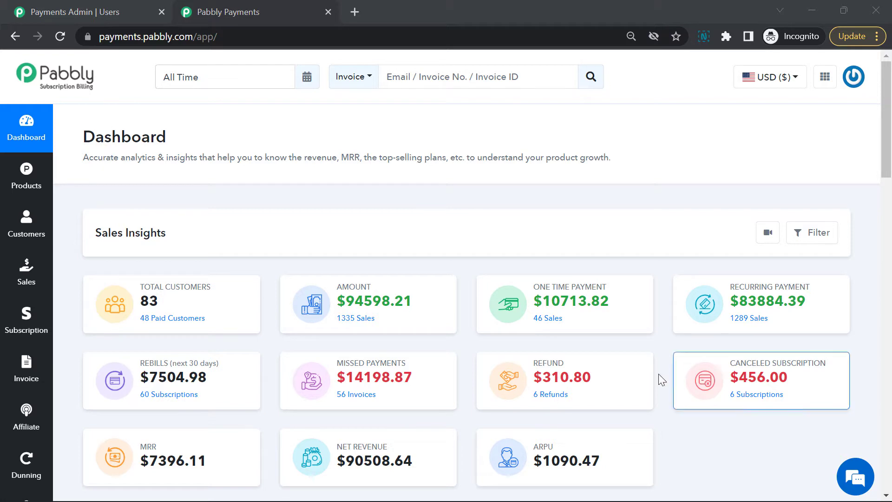
mouse_move(268, 342)
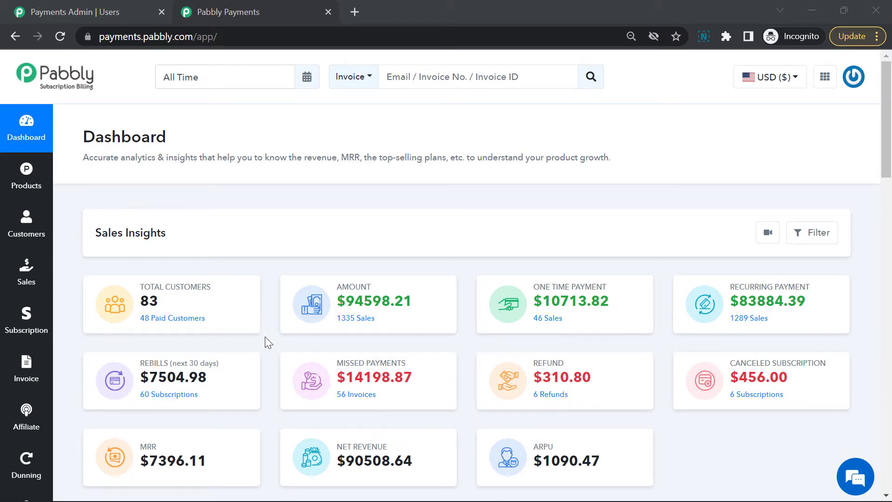
Open Settings > Payment Gateway Integration and browse the Stripe and PayPal gateway list.
scroll("down", 3)
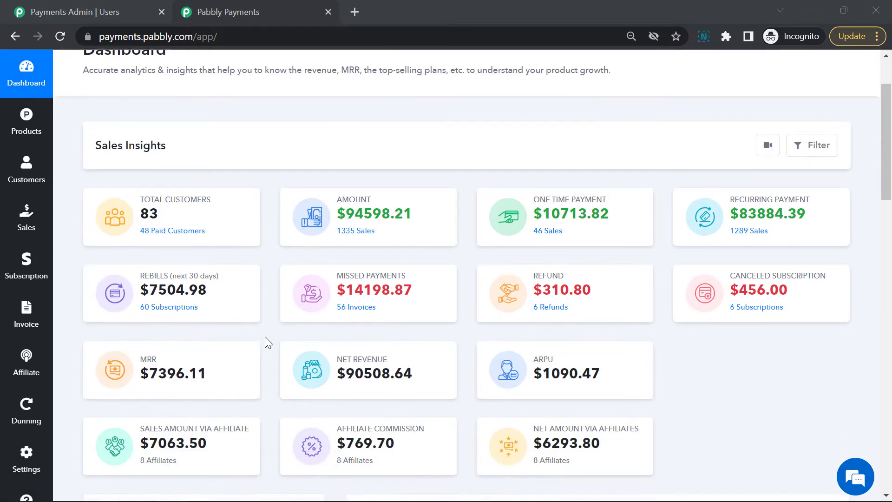
left_click(26, 459)
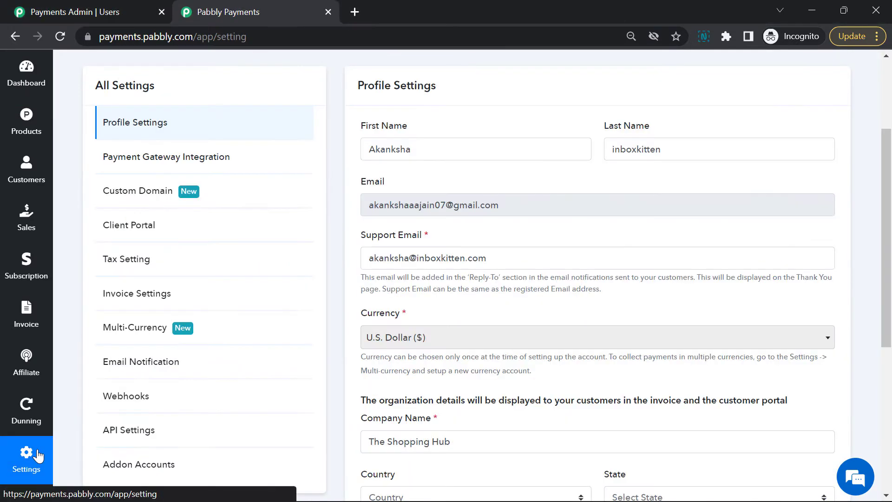
left_click(166, 157)
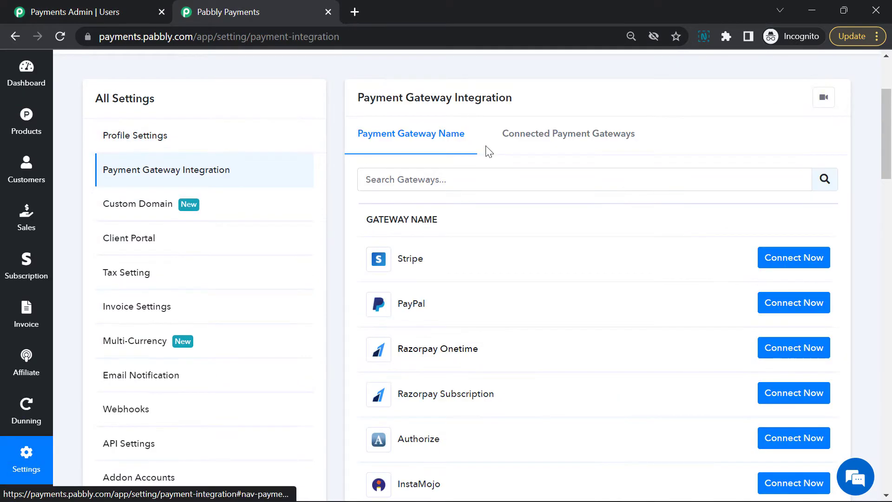
scroll("down", 3)
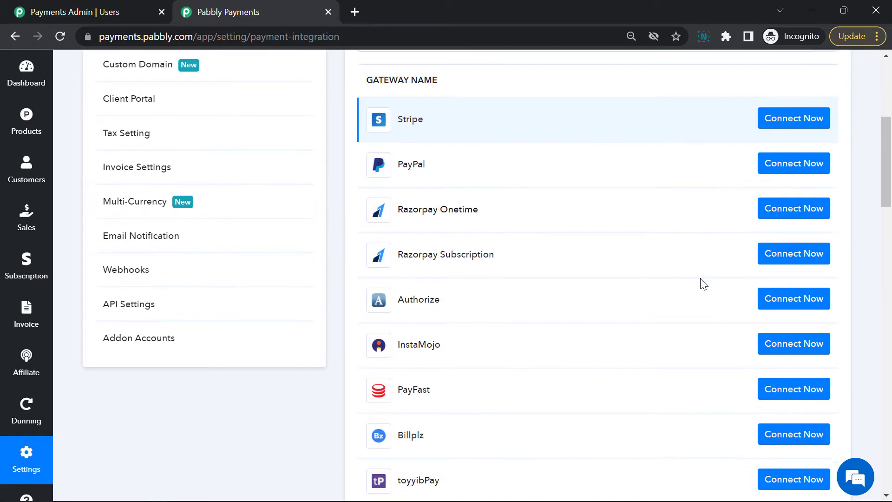
scroll("down", 3)
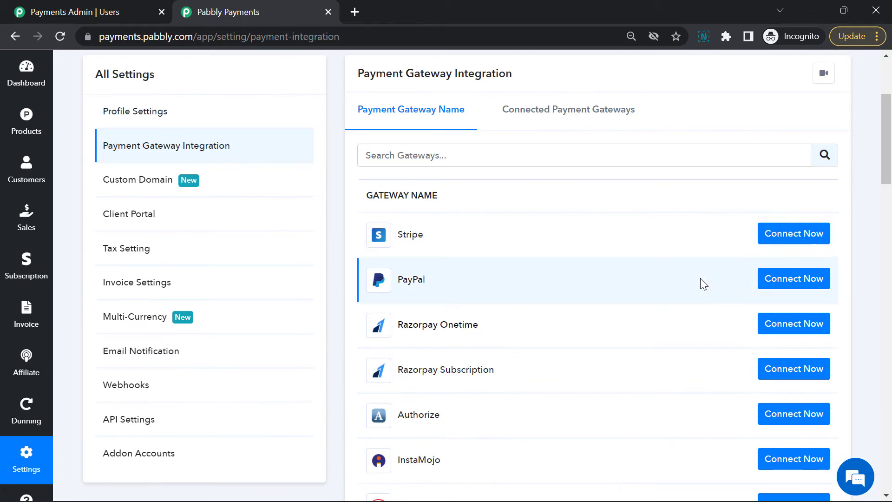
mouse_move(793, 233)
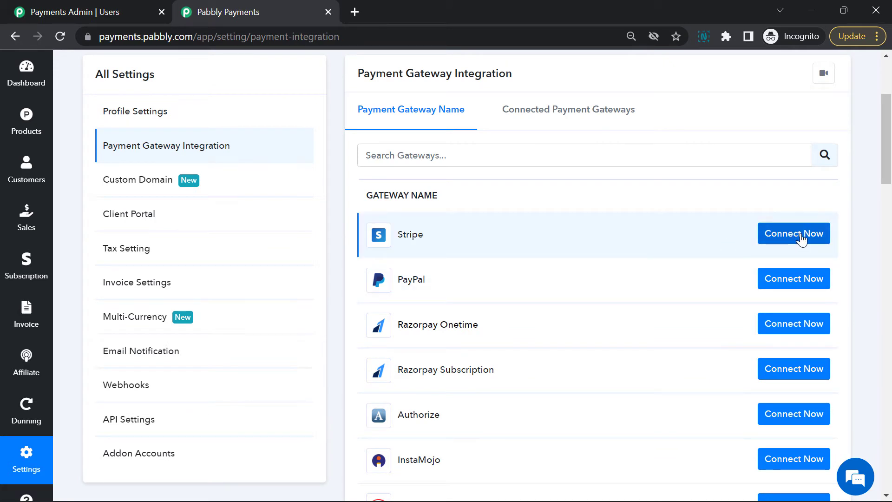
mouse_move(579, 228)
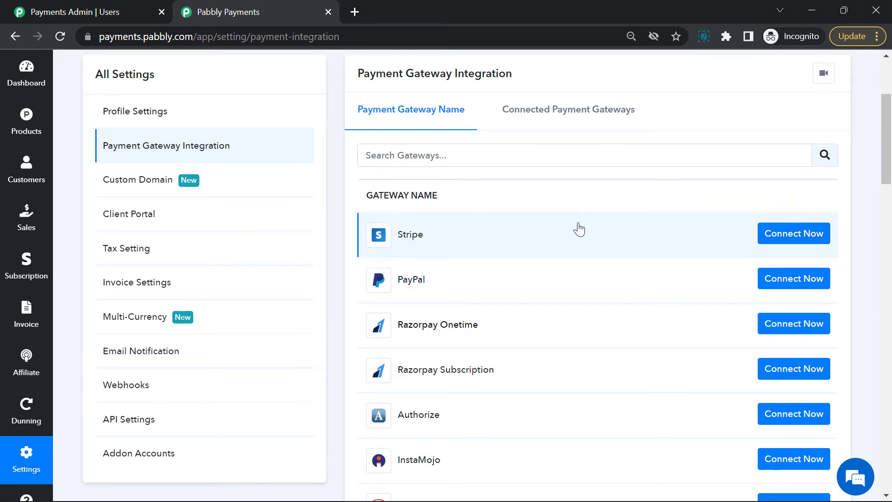
mouse_move(794, 234)
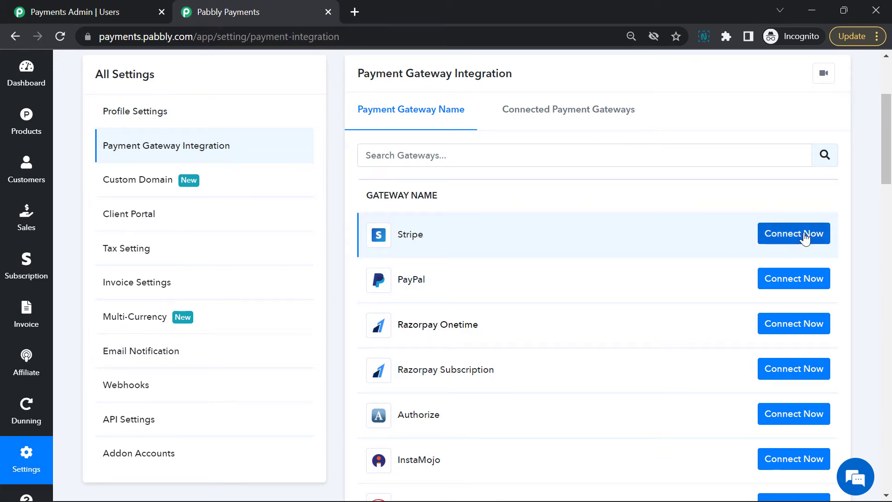
Start connecting Stripe to bring up its publishable and secret key form.
left_click(794, 233)
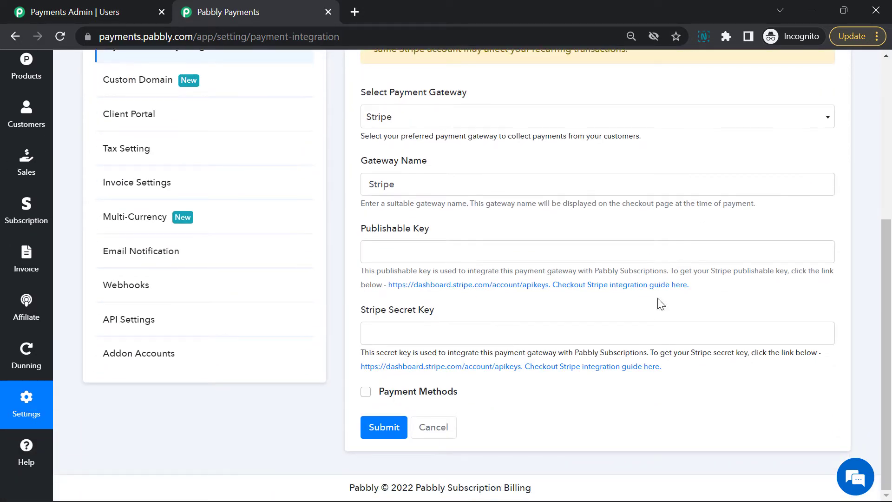
mouse_move(658, 292)
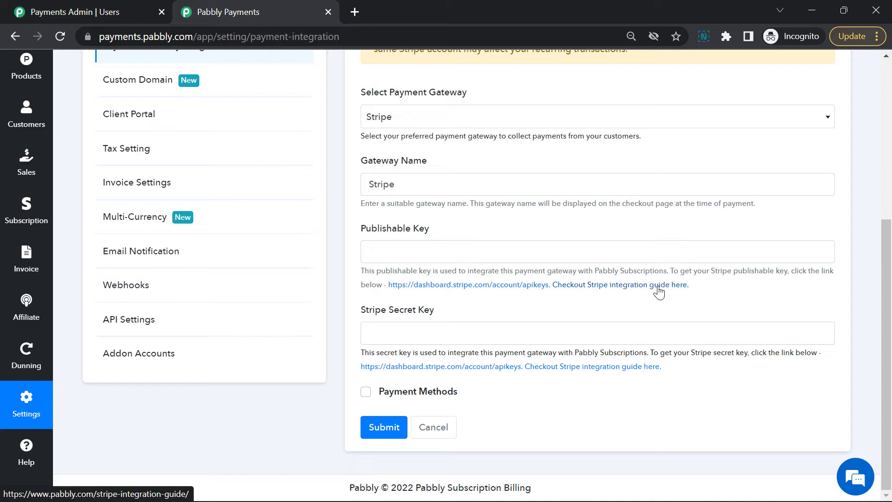
mouse_move(540, 305)
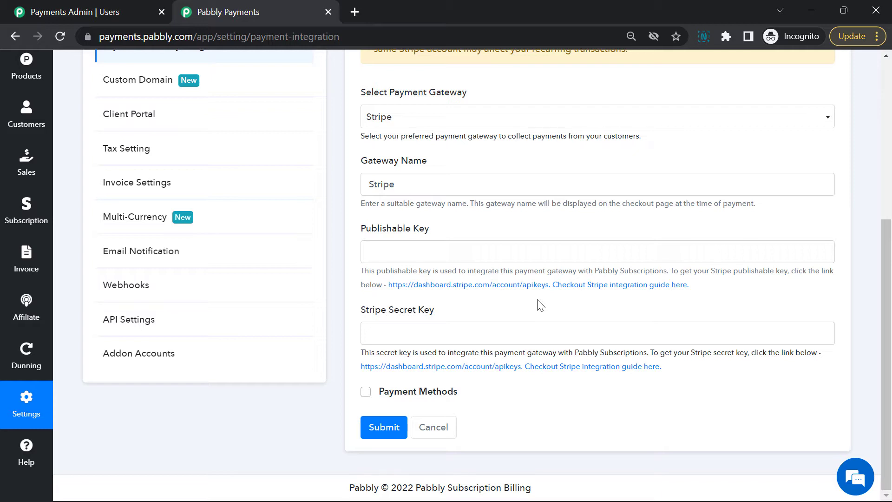
mouse_move(538, 311)
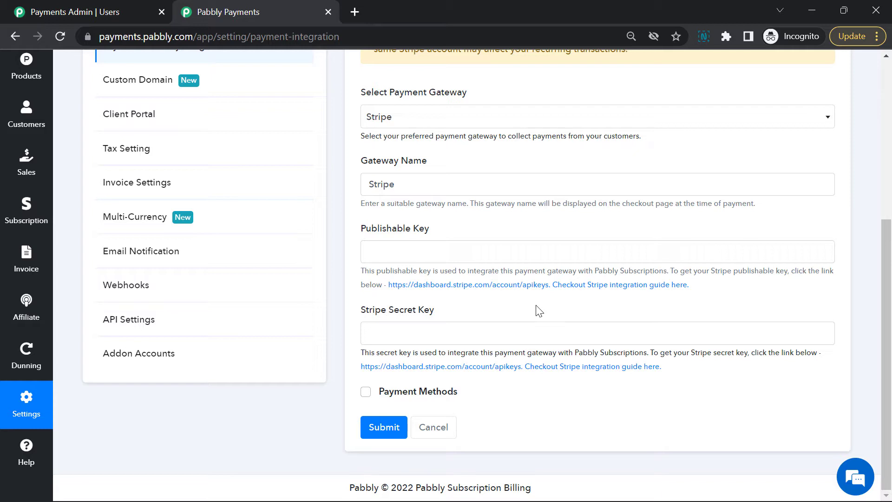
mouse_move(545, 309)
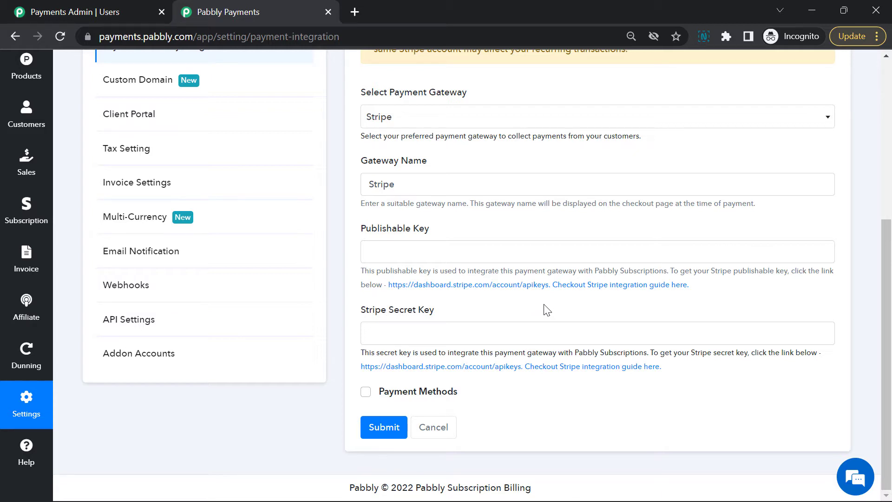
Check the Connected Payment Gateways list for Stripe's active test/sandbox status.
left_click(433, 426)
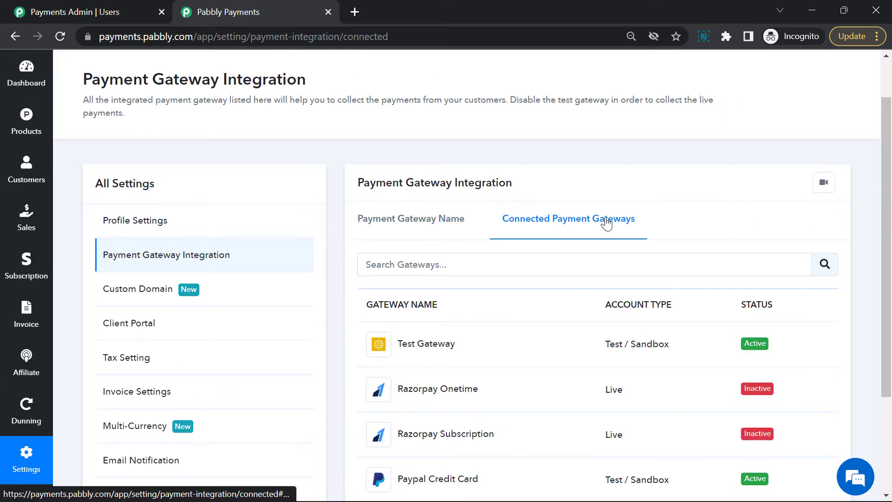
scroll("down", 3)
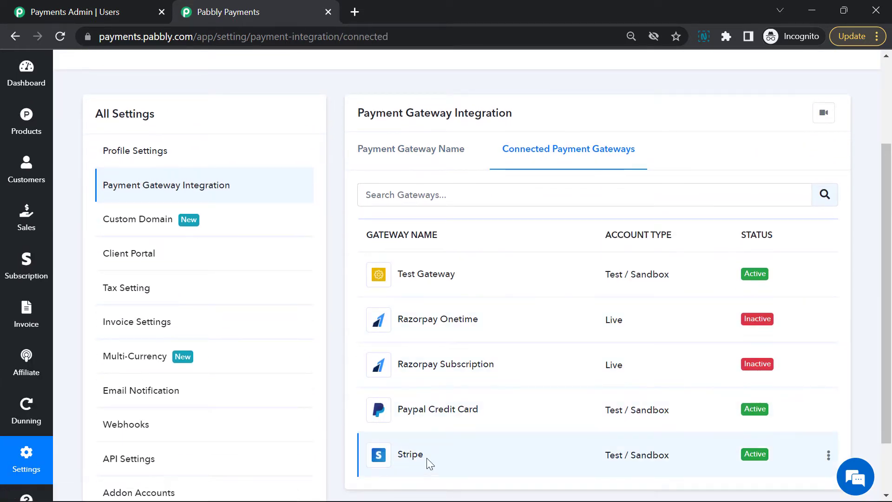
scroll("down", 3)
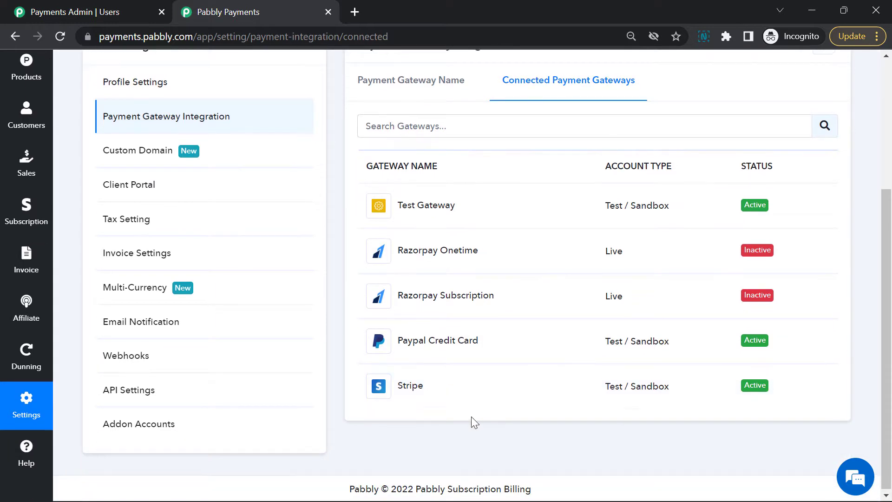
scroll("up", 3)
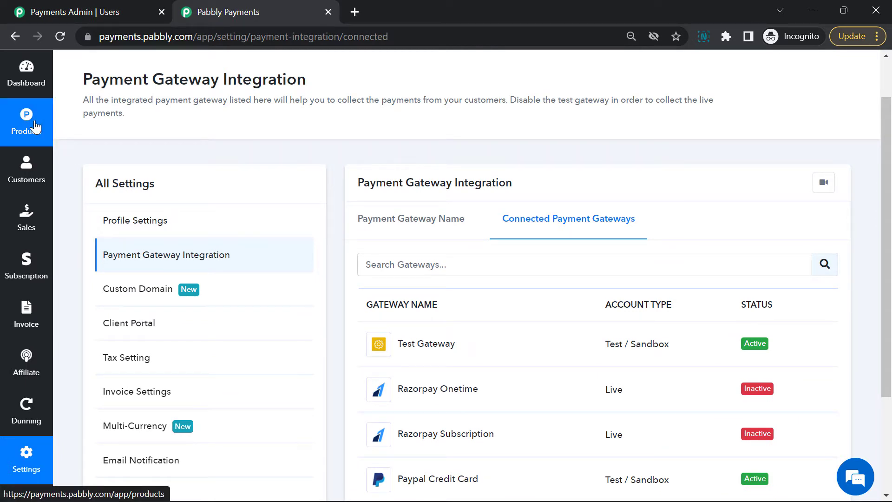
Open Products and review Pay It Forward Donations with its $10 one-time plan.
left_click(27, 122)
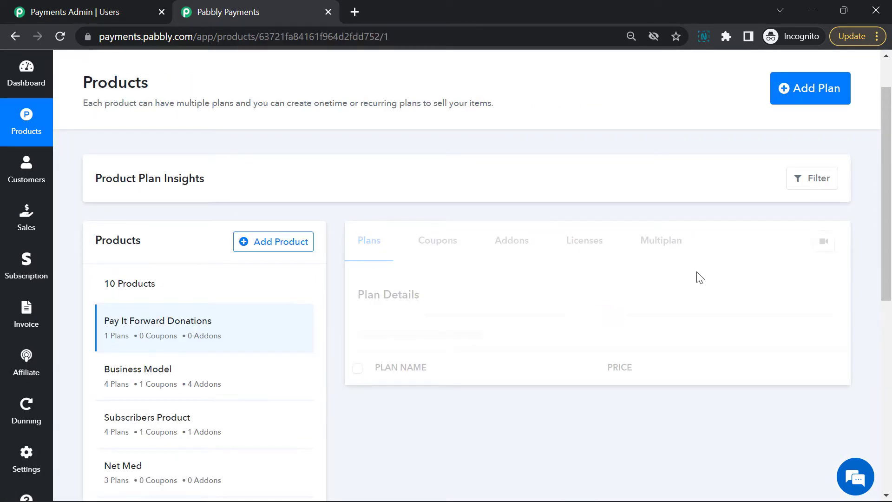
scroll("down", 3)
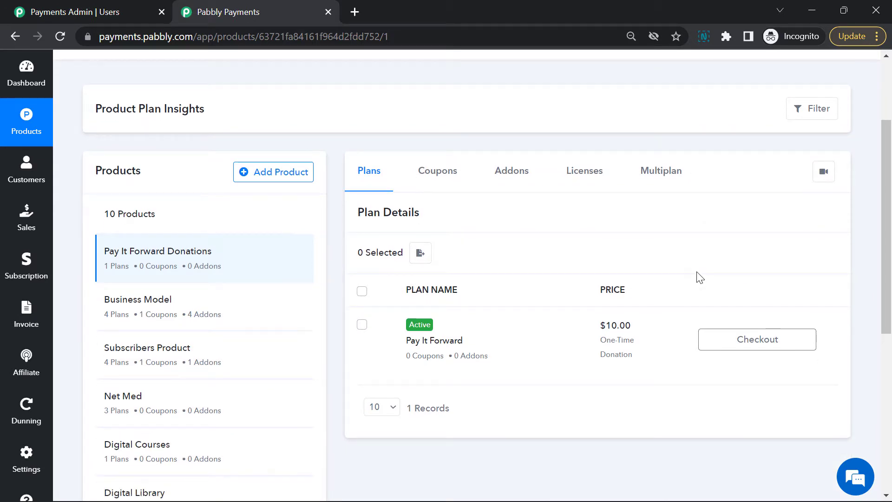
mouse_move(239, 256)
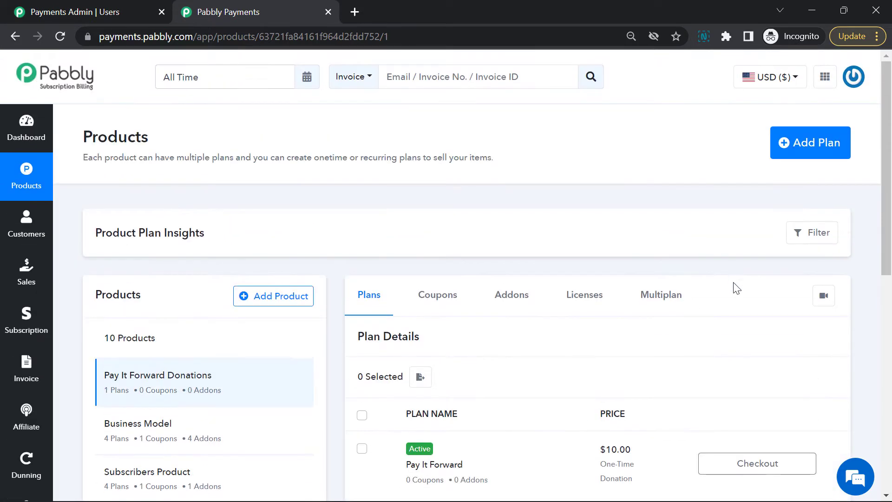
scroll("down", 3)
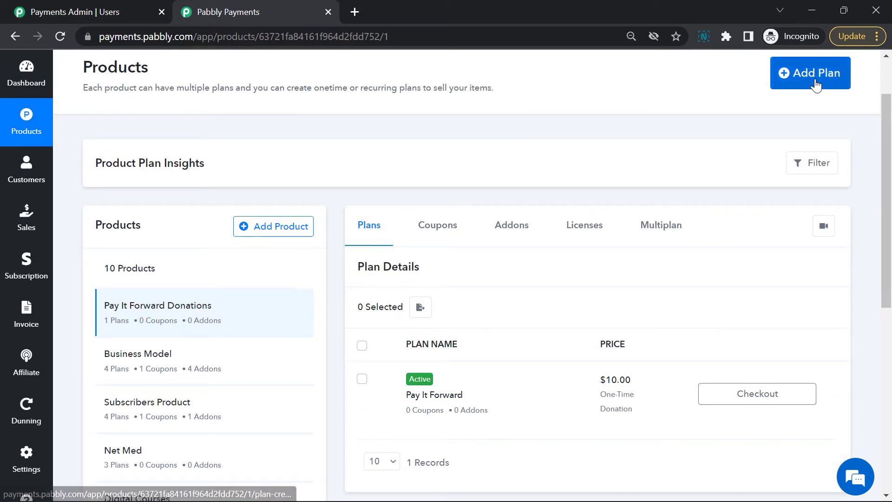
Add a plan to Pay It Forward Donations named 'Pay It Forward'.
left_click(810, 73)
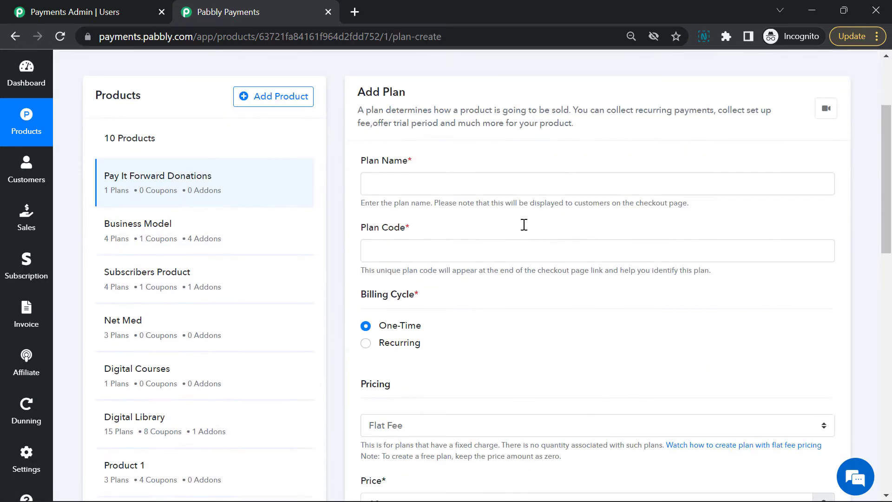
left_click(596, 177)
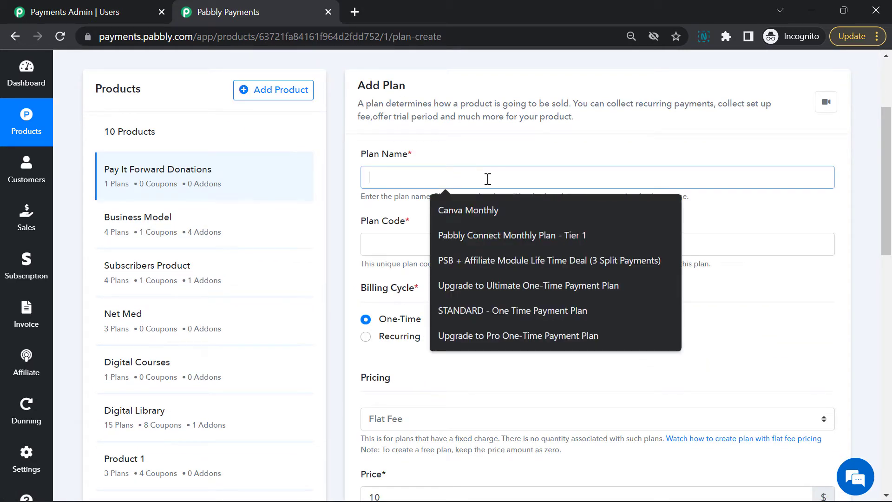
type("Pay")
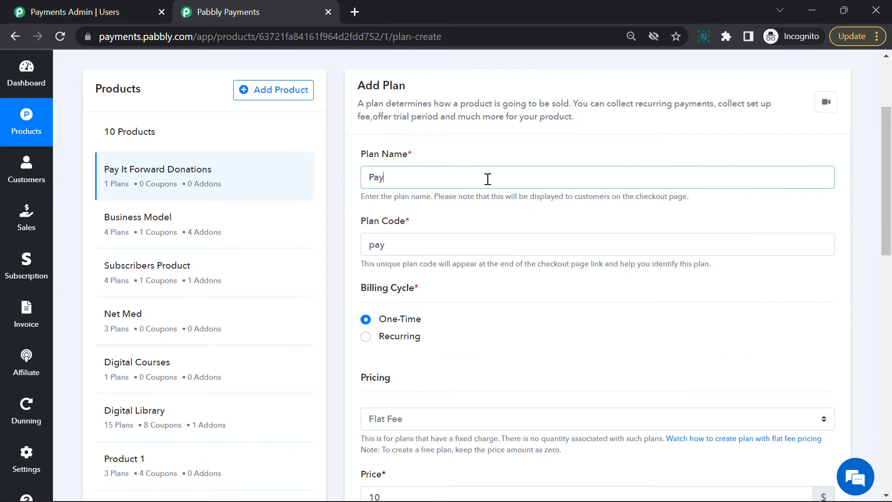
type("It")
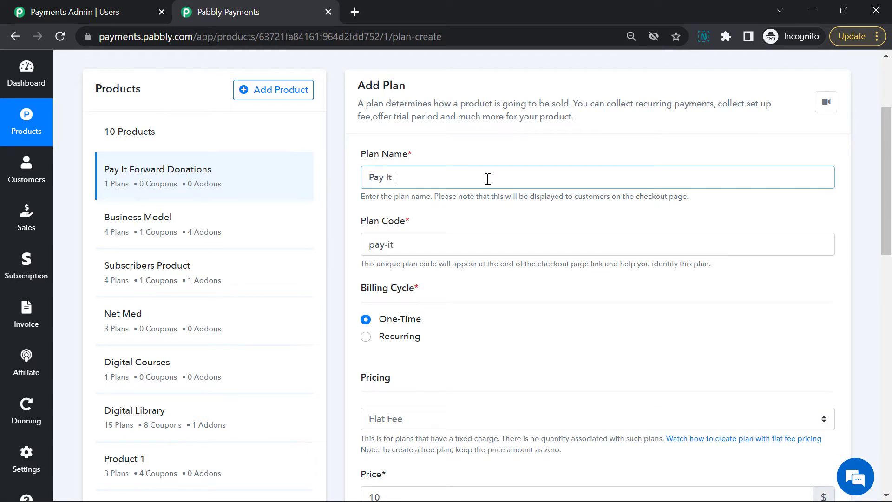
type("For")
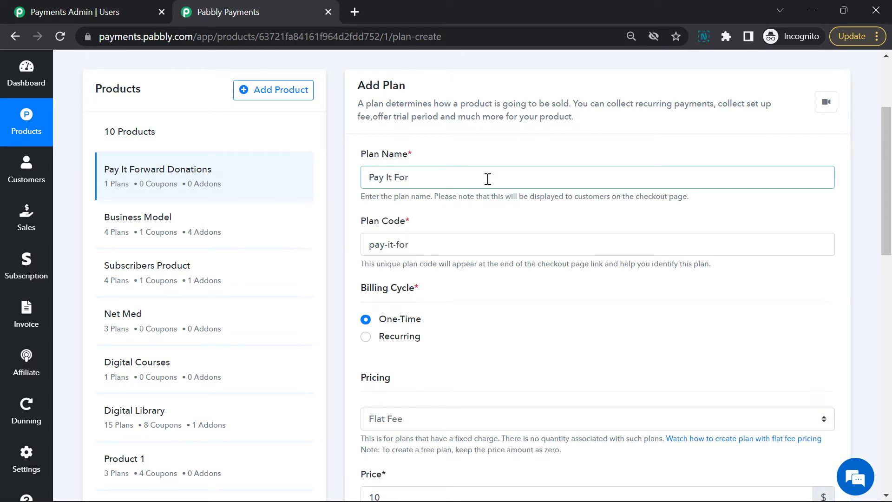
type("ward")
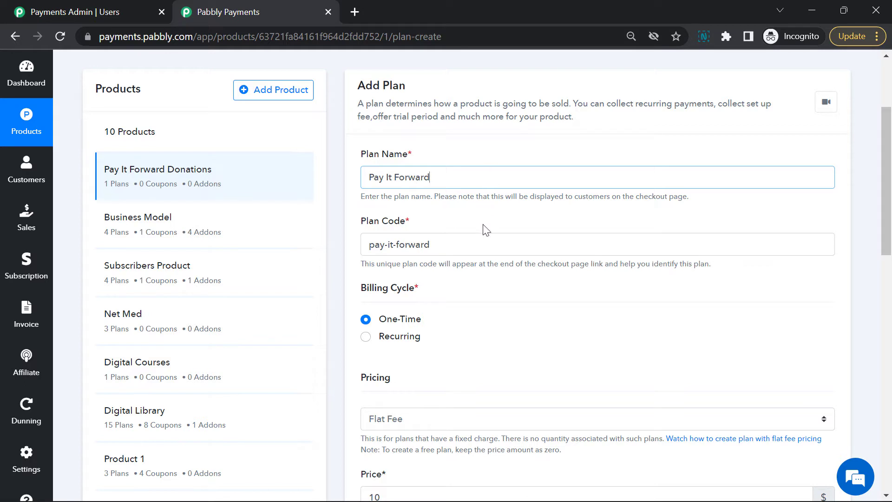
scroll("down", 3)
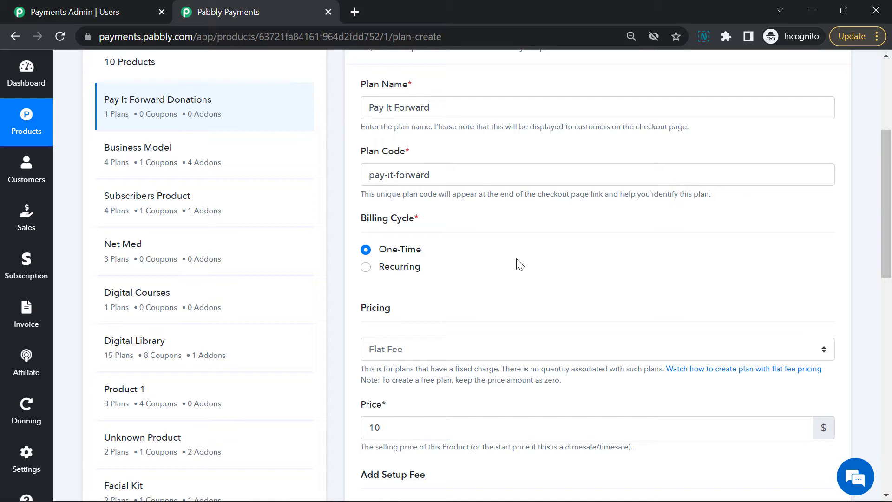
Try the recurring billing cycle briefly, then set the Pay It Forward plan to One-Time.
left_click(365, 266)
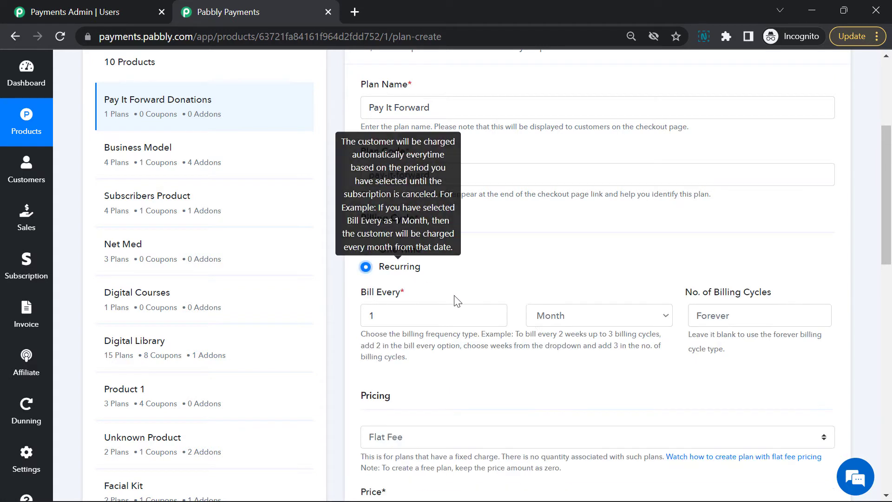
left_click(598, 315)
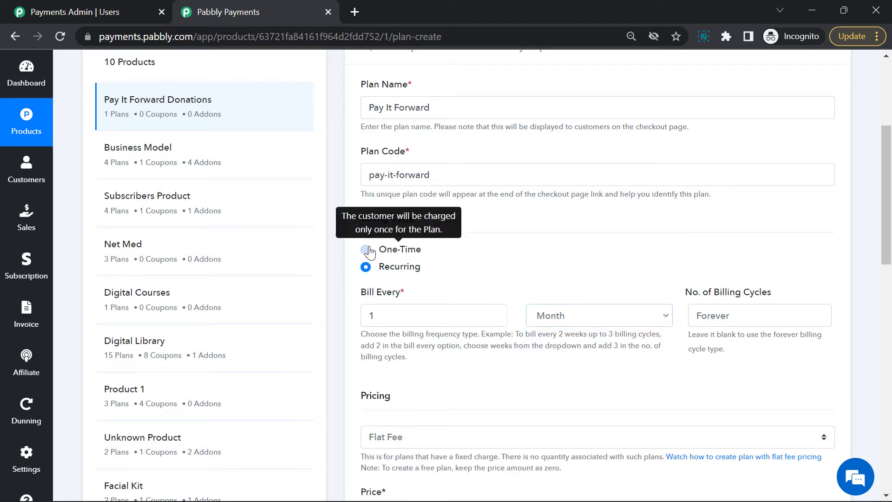
left_click(366, 249)
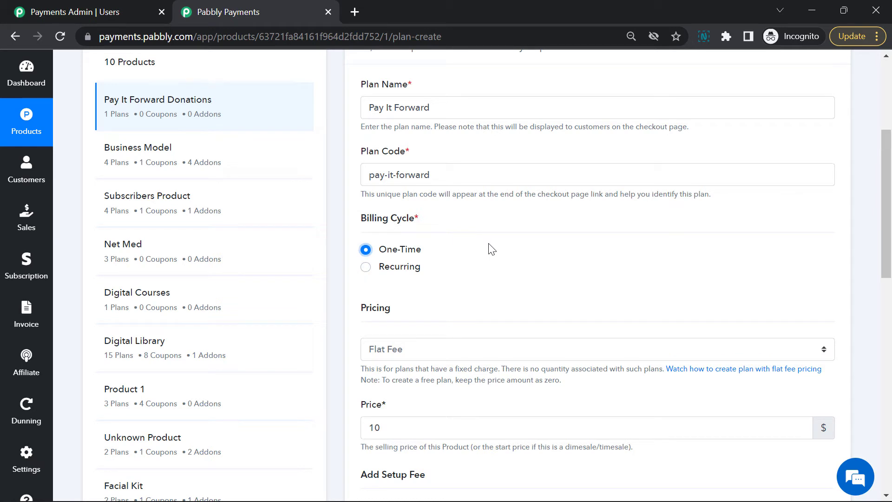
scroll("down", 3)
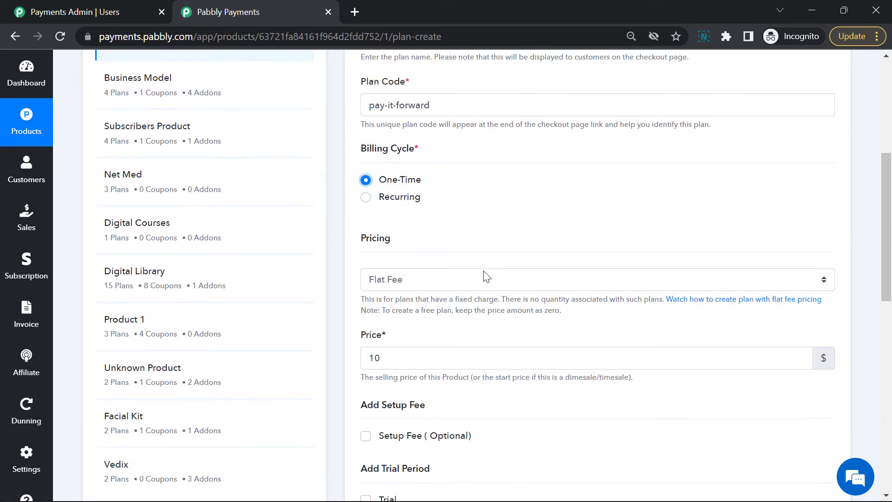
scroll("down", 3)
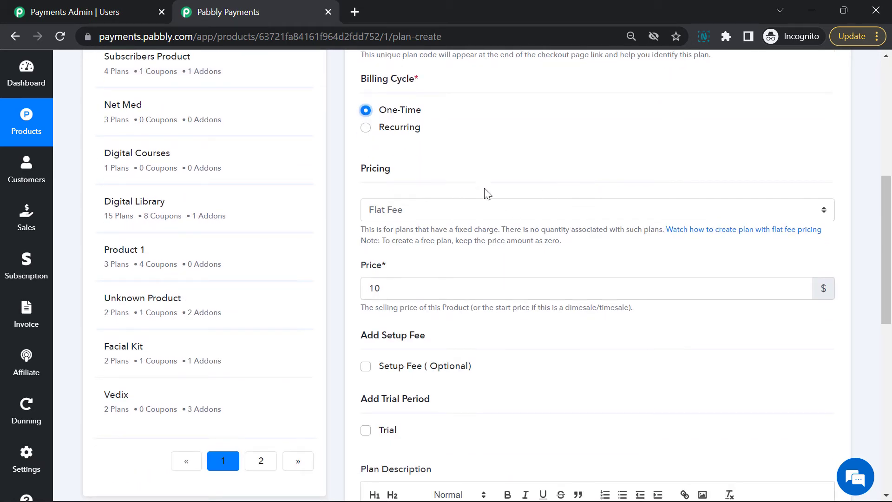
Set pricing to Donation / Pay Your Own Price with a $10 minimum.
left_click(592, 210)
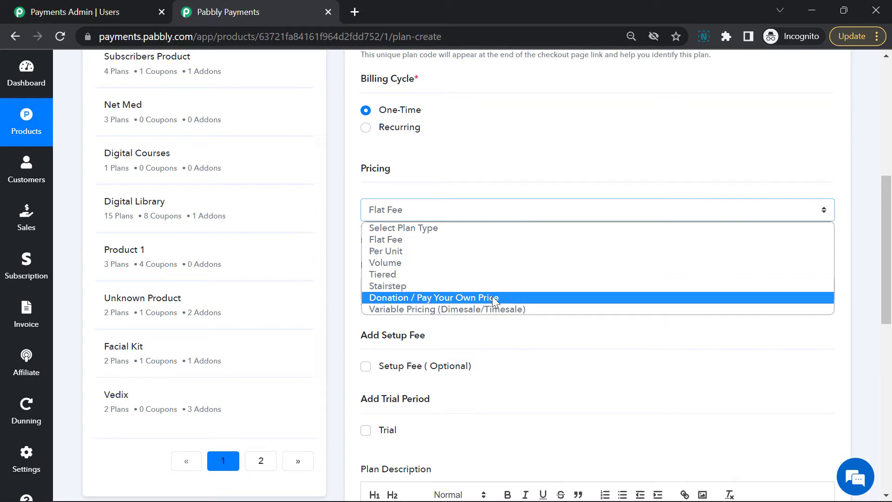
left_click(433, 298)
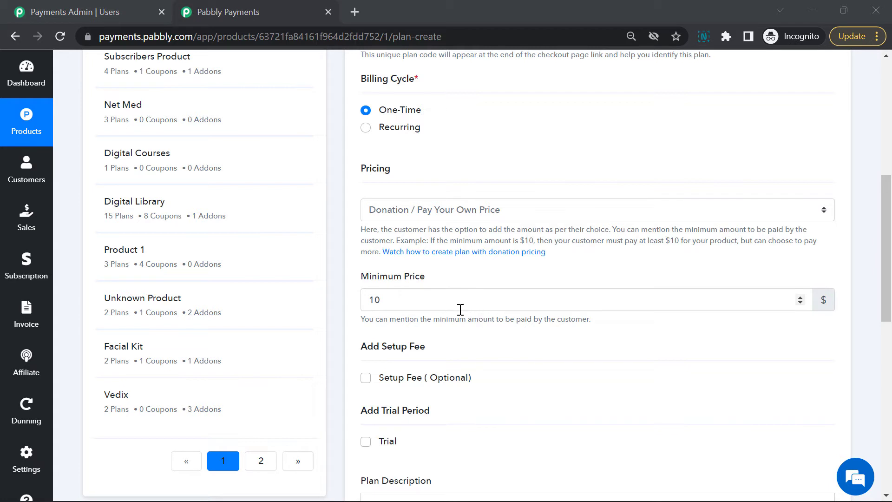
Scroll down to the plan description and payment gateway options.
scroll("down", 3)
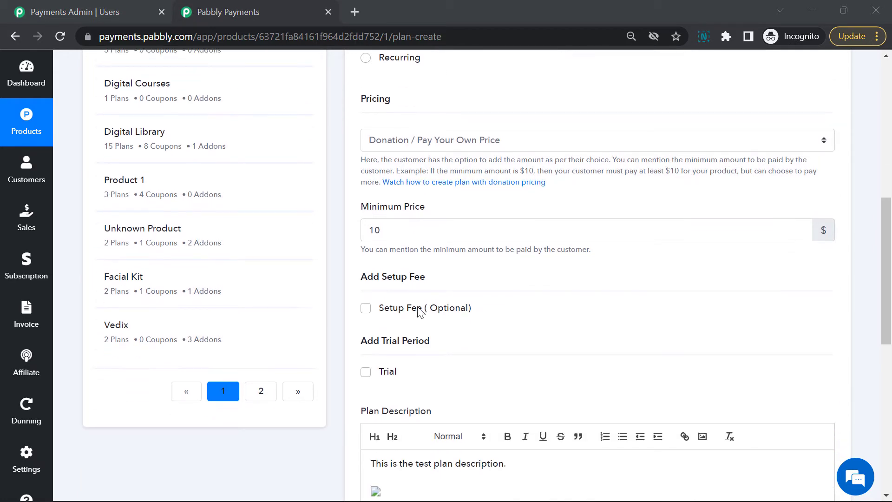
scroll("down", 3)
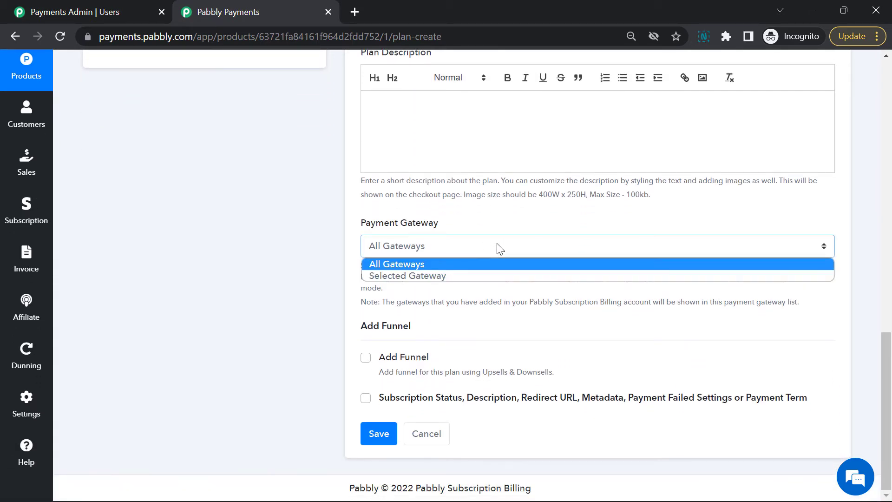
Choose Selected Gateway and add Stripe as the plan's only gateway.
left_click(407, 276)
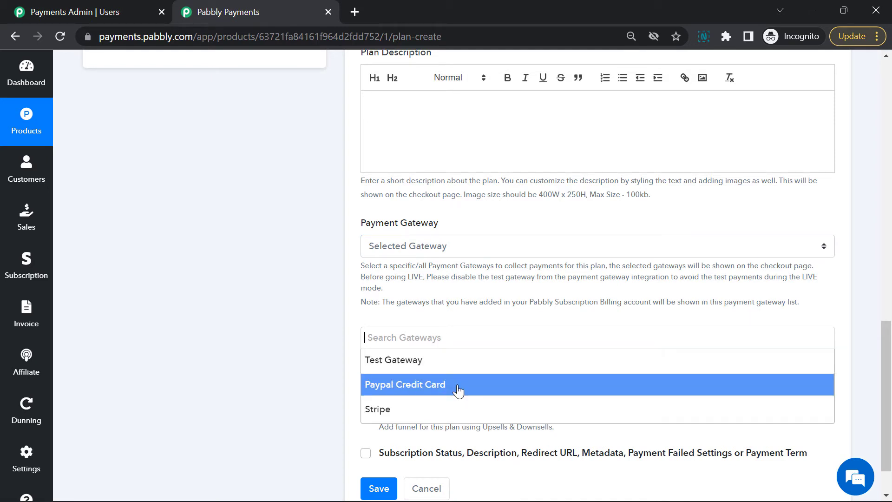
left_click(377, 408)
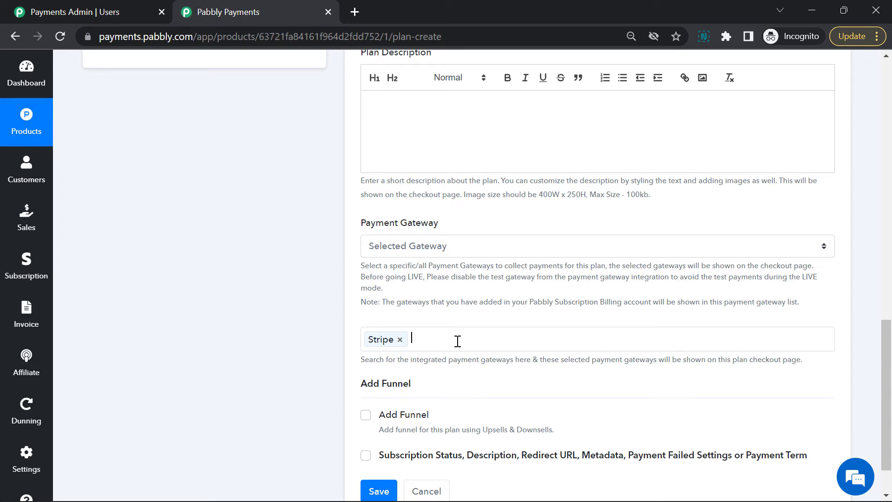
scroll("down", 3)
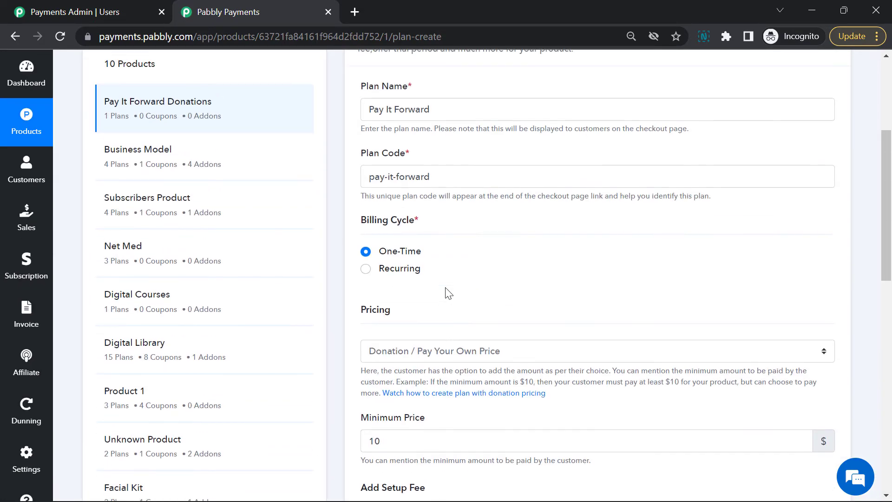
Save the Pay It Forward plan from the bottom of the Add Plan form.
scroll("down", 3)
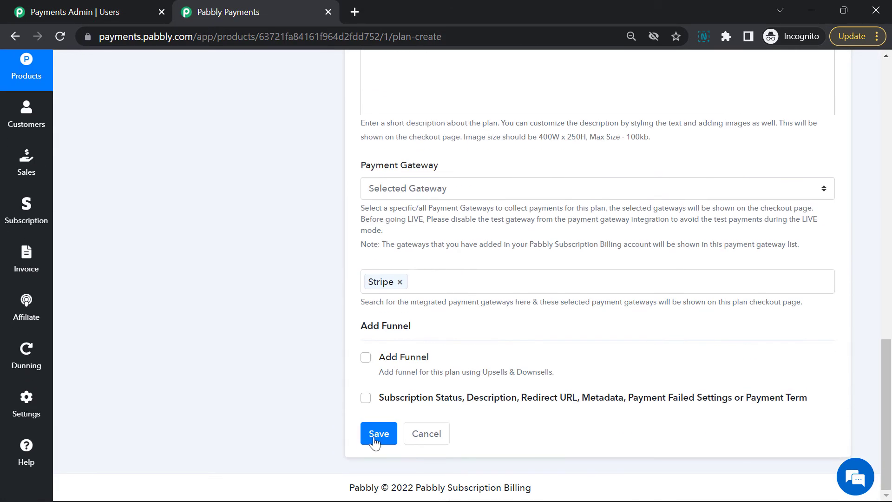
left_click(379, 433)
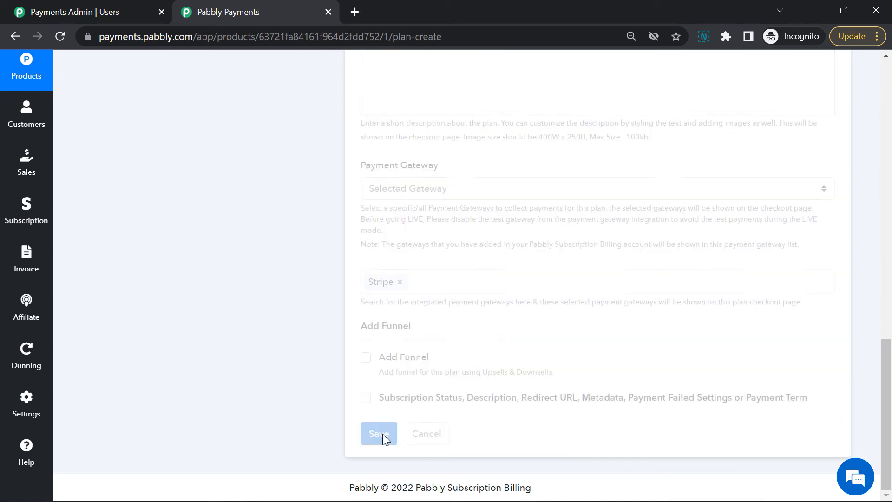
mouse_move(536, 310)
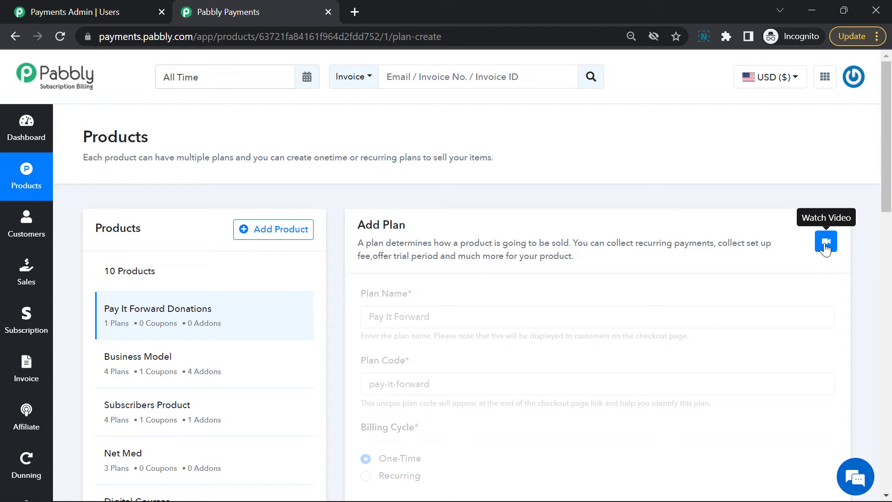
Open the checkout page for the Pay It Forward plan from the Plans list.
scroll("down", 3)
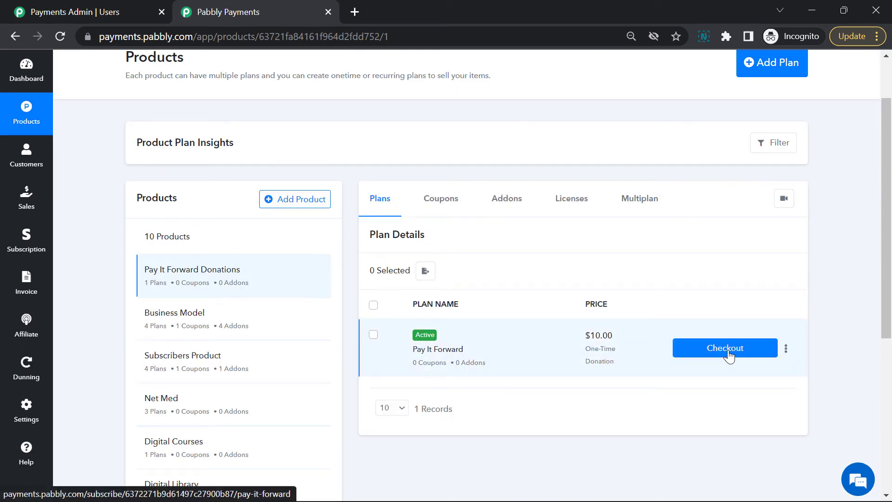
mouse_move(735, 353)
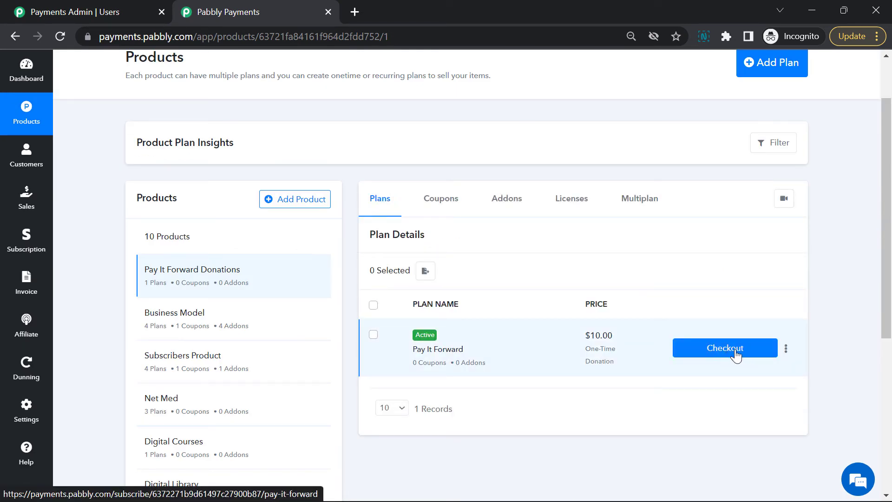
left_click(725, 347)
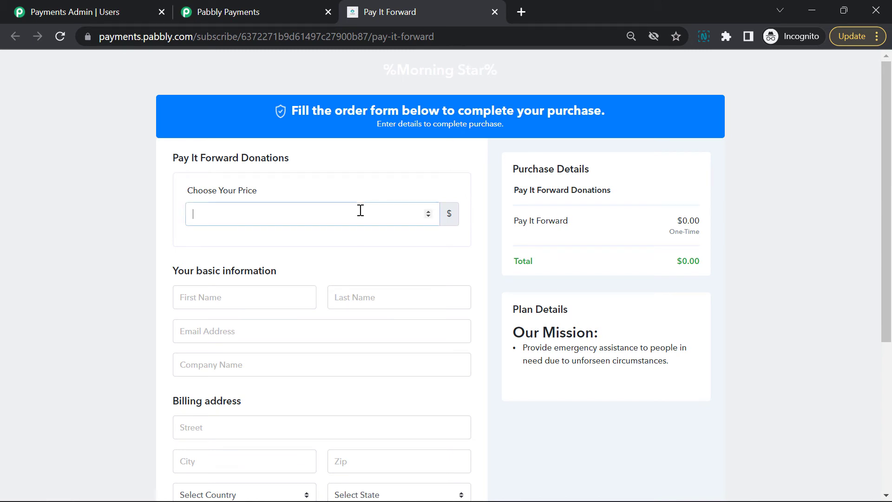
mouse_move(251, 216)
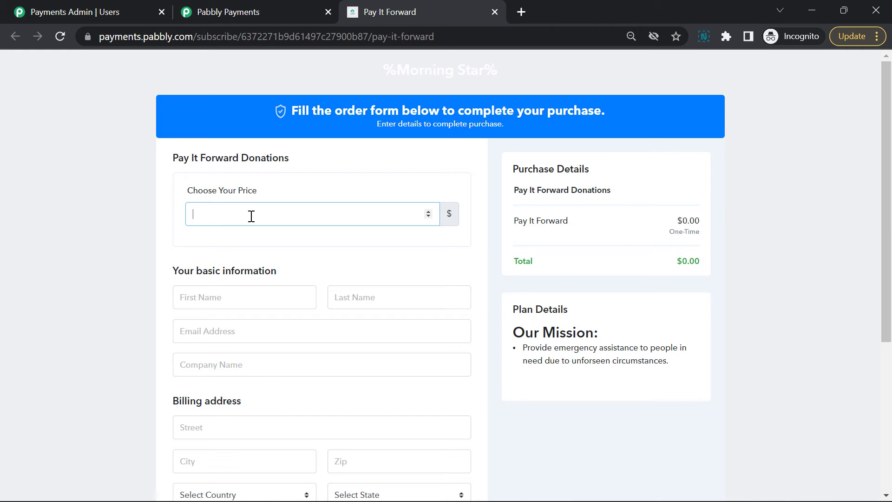
Enter 9 as the chosen price on the Pay It Forward checkout.
type("9")
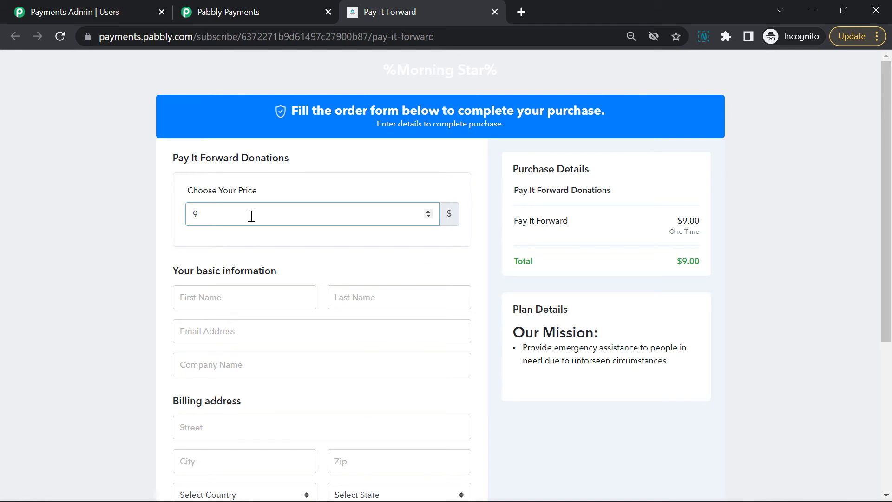
scroll("down", 3)
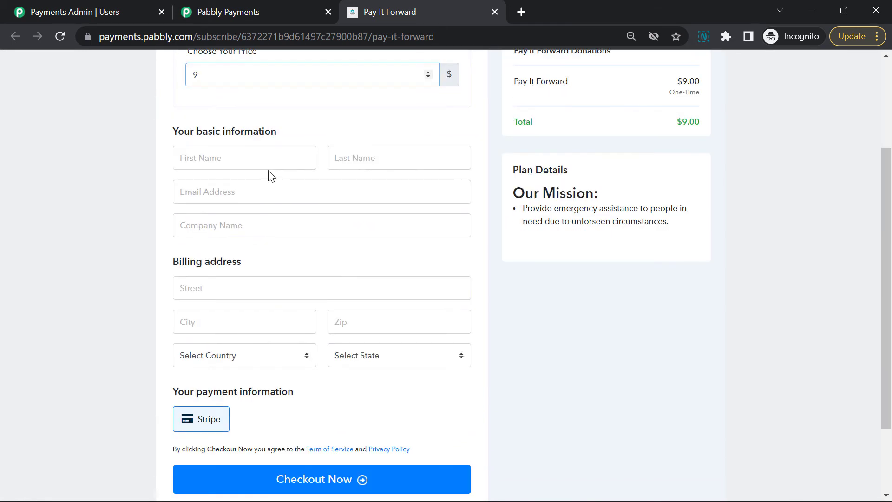
Autofill buyer and billing details, attempt checkout at $9, then select the amount.
left_click(244, 158)
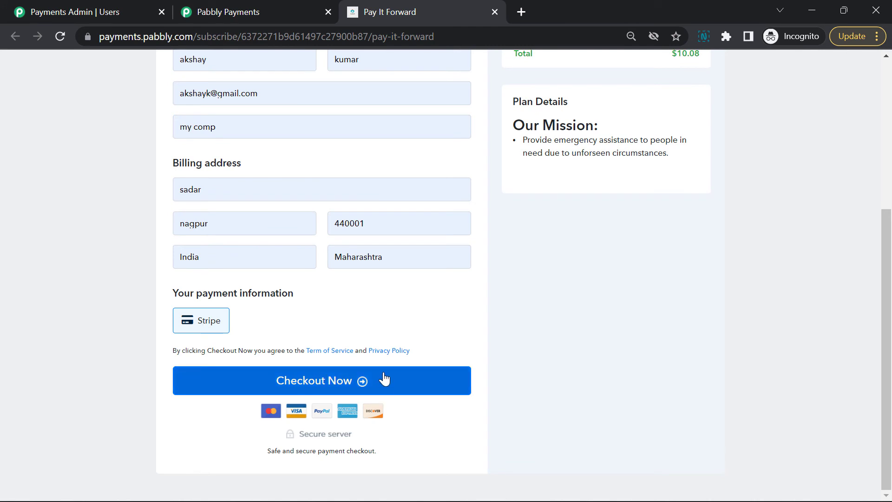
left_click(321, 380)
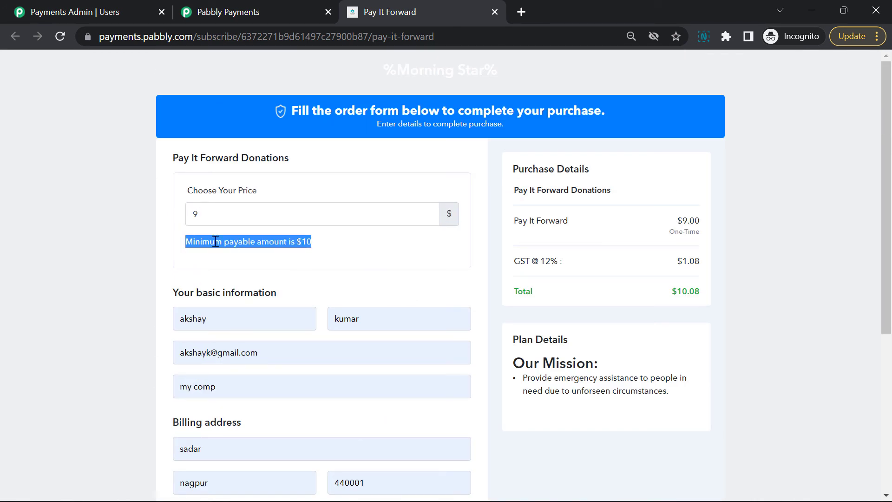
left_click(247, 241)
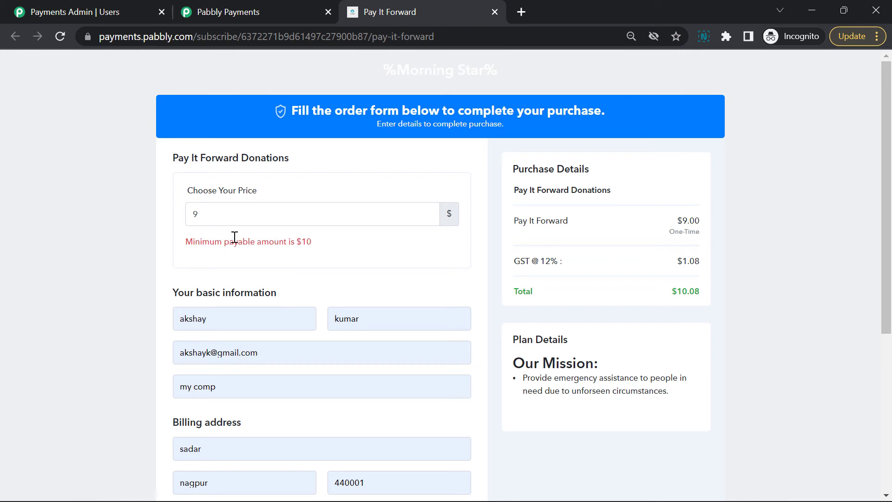
mouse_move(311, 242)
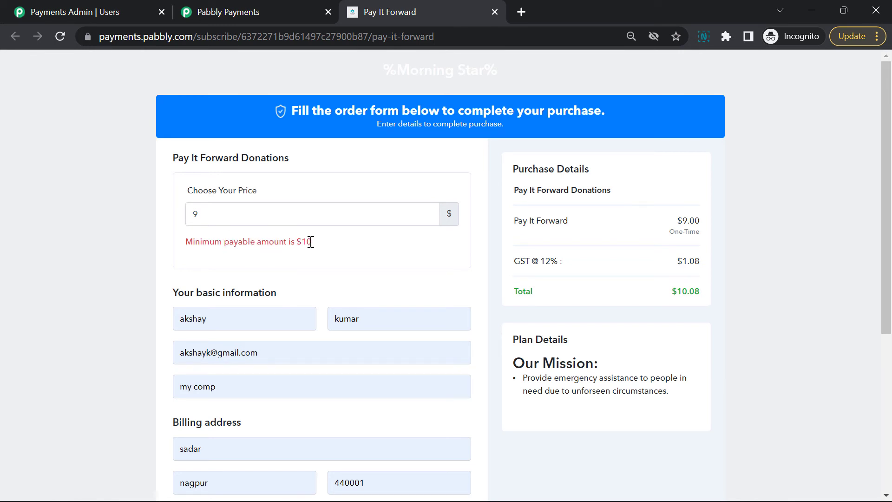
left_click(310, 213)
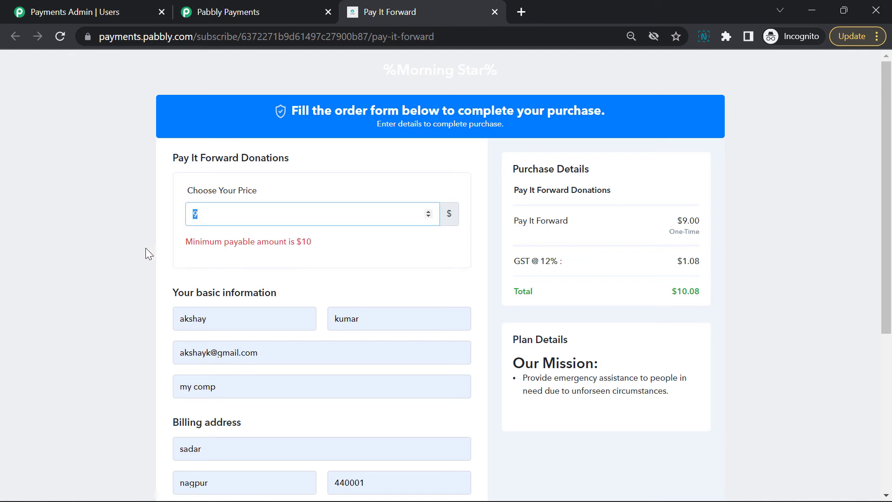
Change the price to 15, totalling $16.80 with GST, and submit checkout.
type("15")
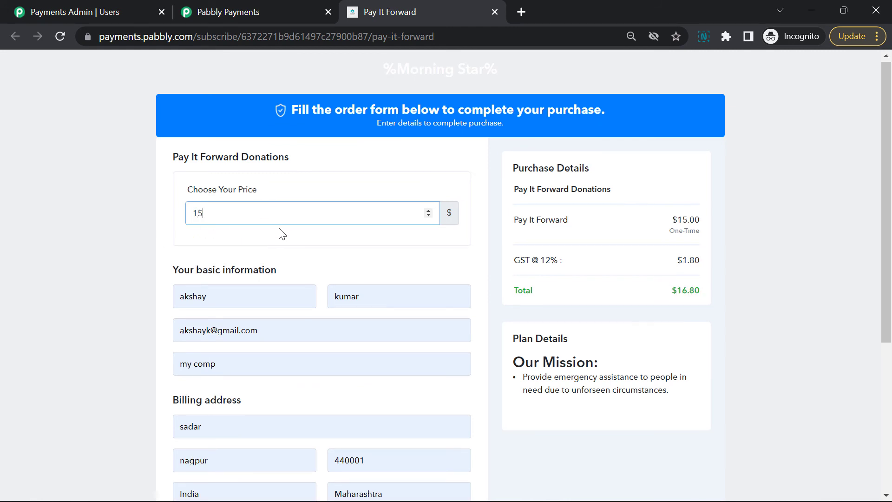
scroll("down", 3)
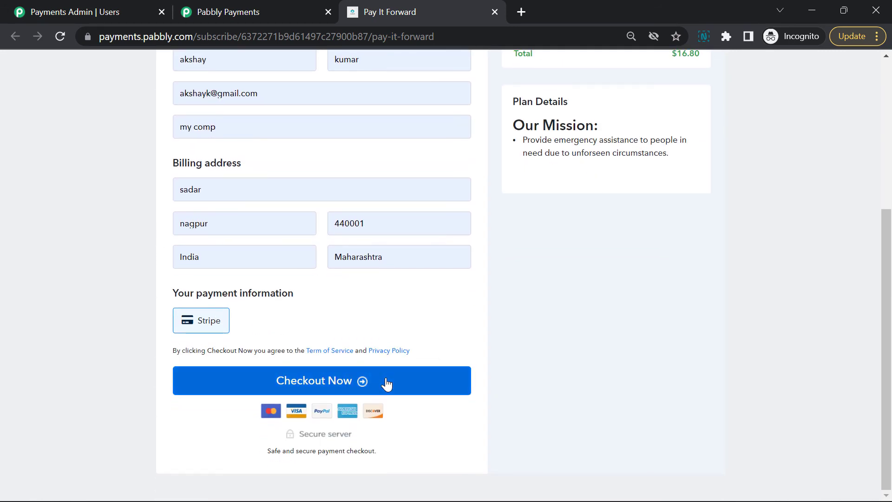
left_click(321, 380)
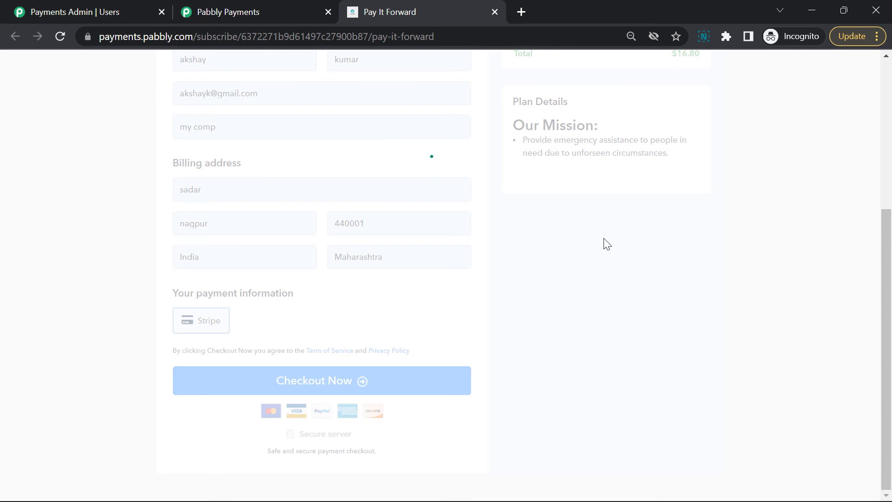
Bring up the Stripe Card Details popup and focus the card number field.
left_click(200, 319)
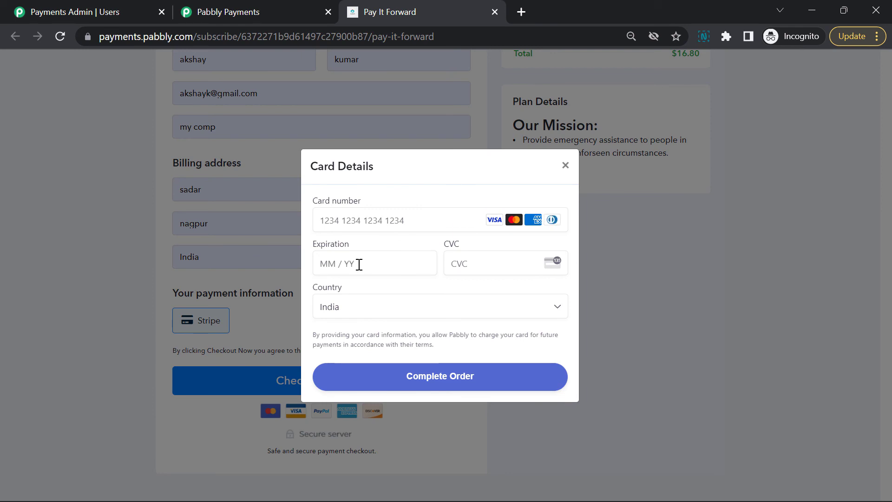
mouse_move(328, 220)
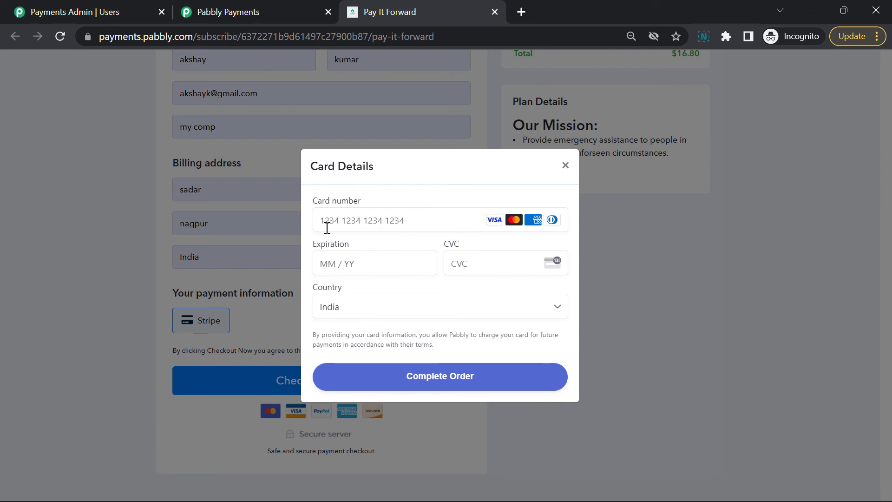
left_click(399, 220)
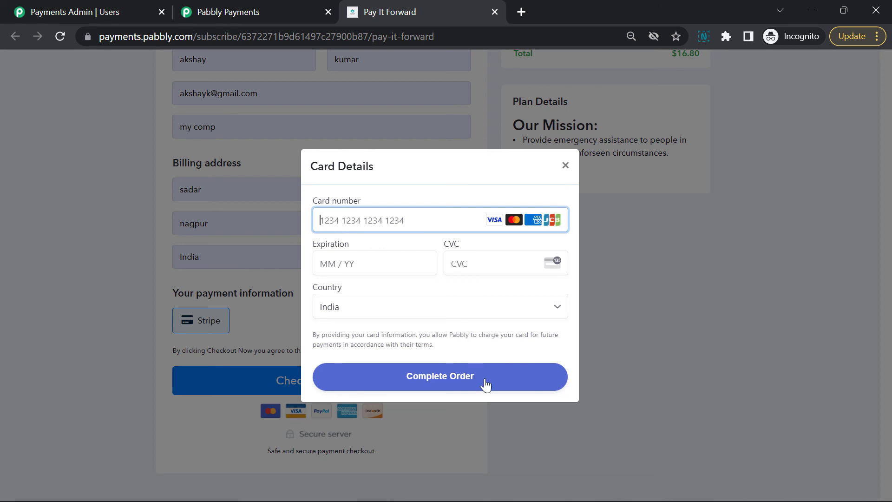